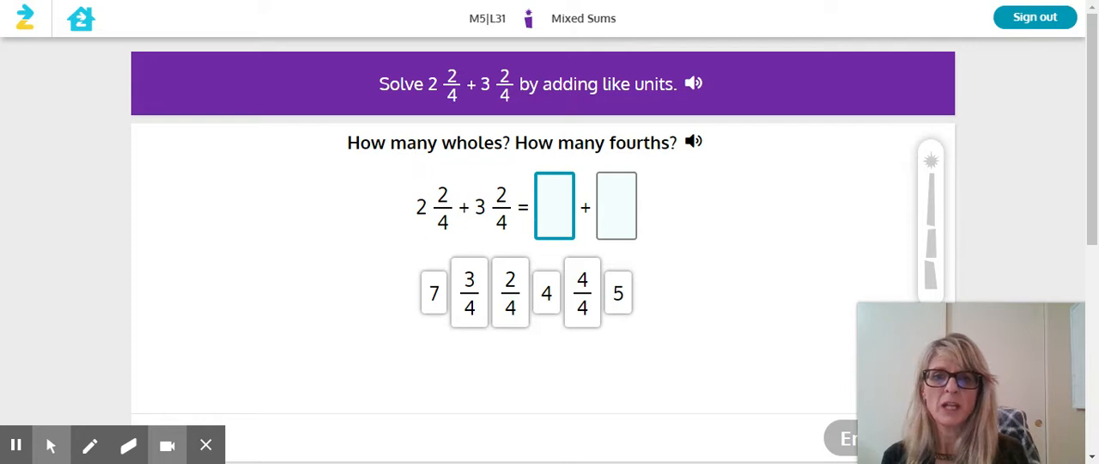
mouse_move(433, 219)
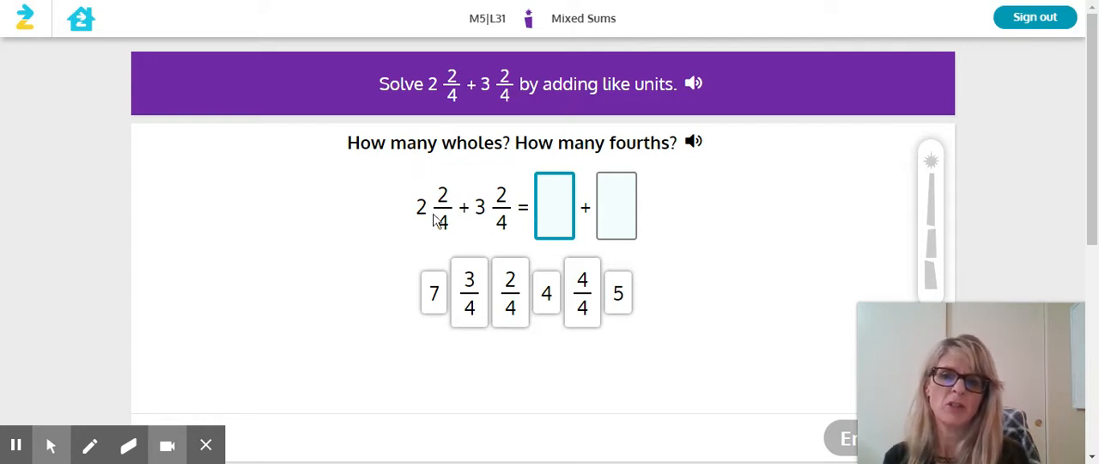
mouse_move(457, 161)
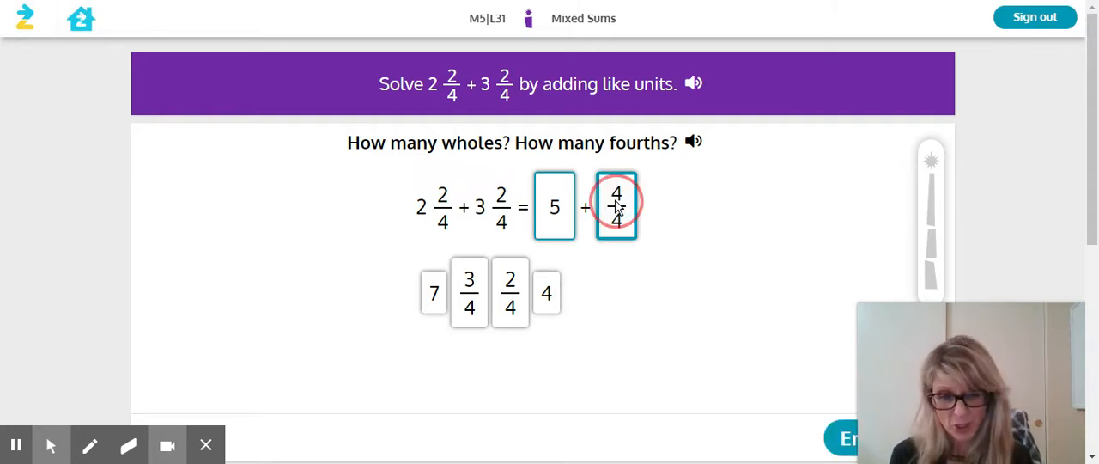
mouse_move(800, 367)
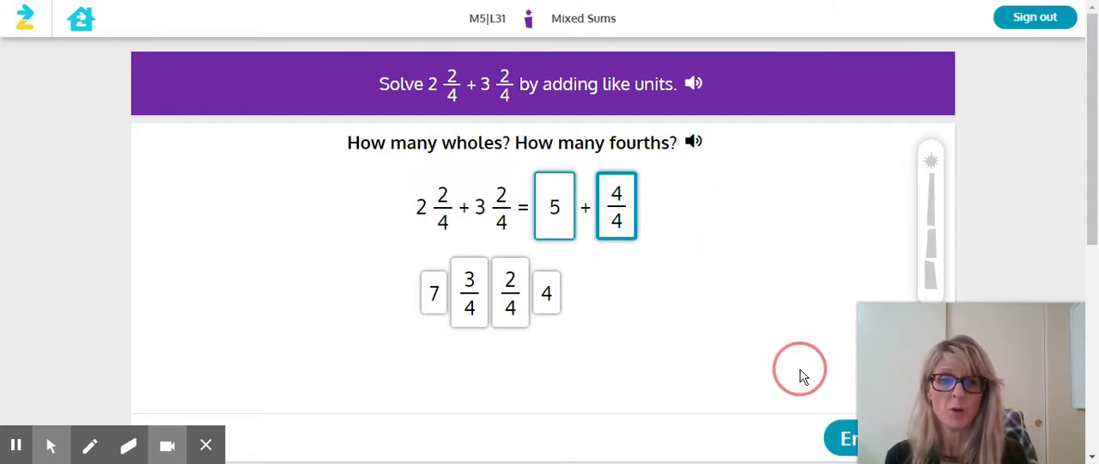
Check the answer 5 + 4/4 for 2 2/4 + 3 2/4 and get it confirmed correct
click(848, 438)
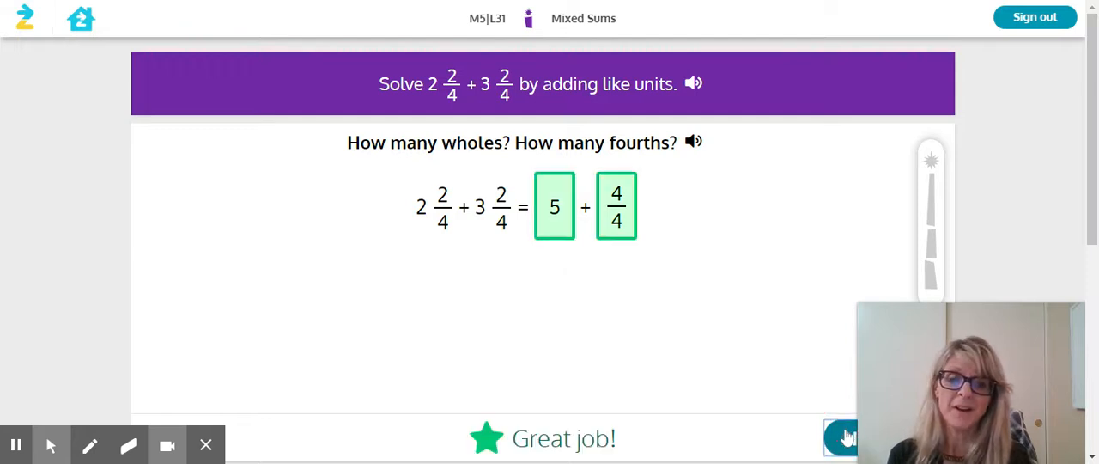
Continue and submit 6 as the whole-number value of 5 + 4/4
click(841, 438)
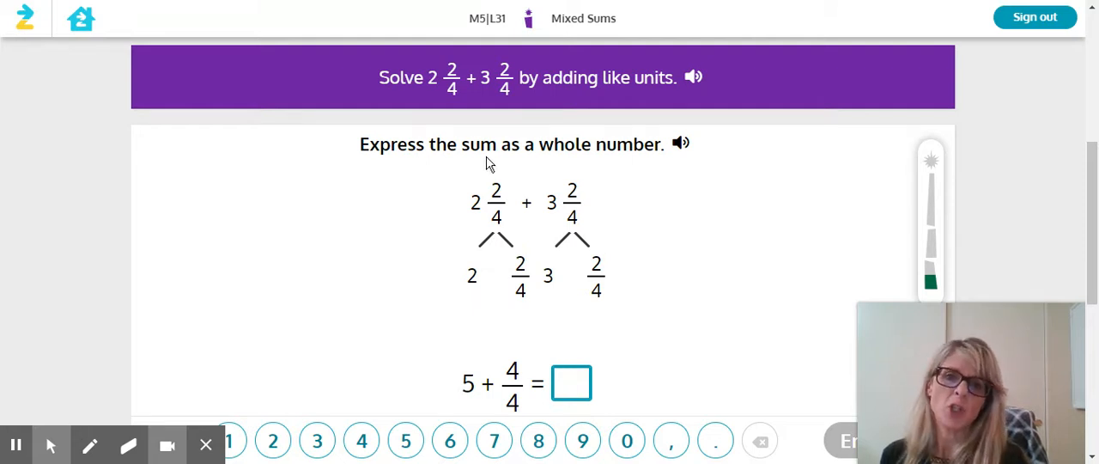
mouse_move(614, 171)
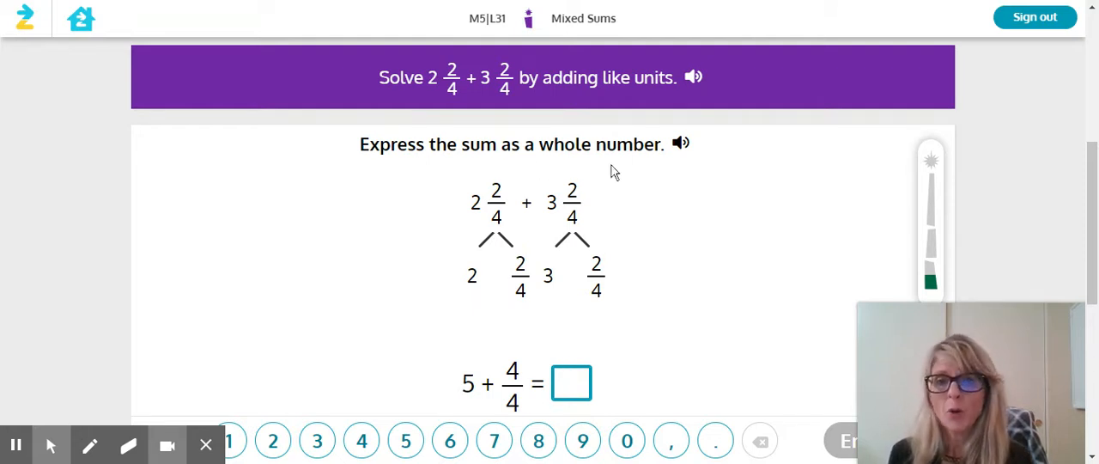
mouse_move(477, 296)
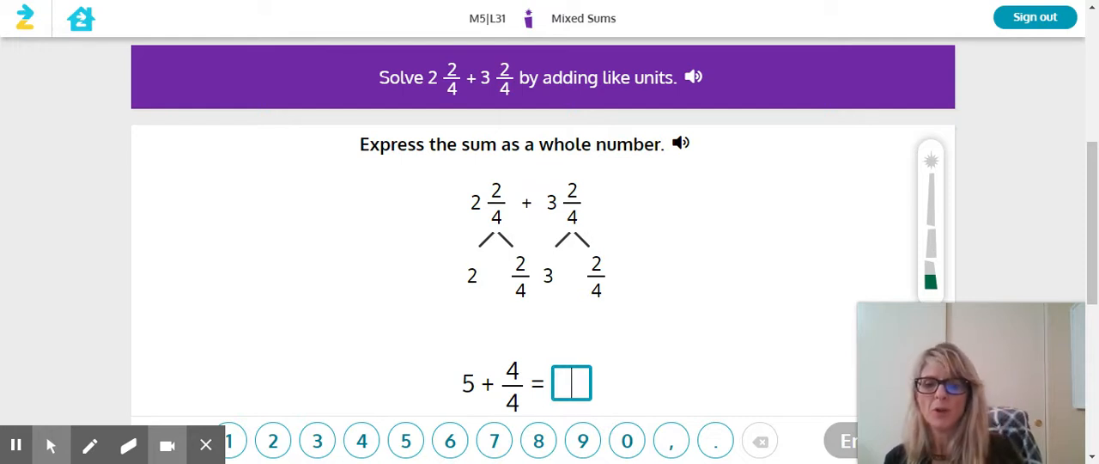
text(6)
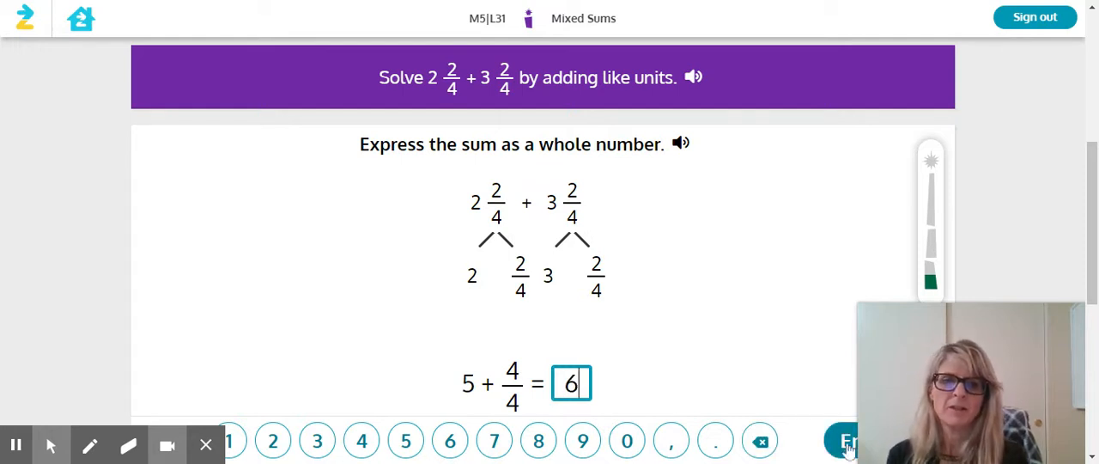
click(841, 440)
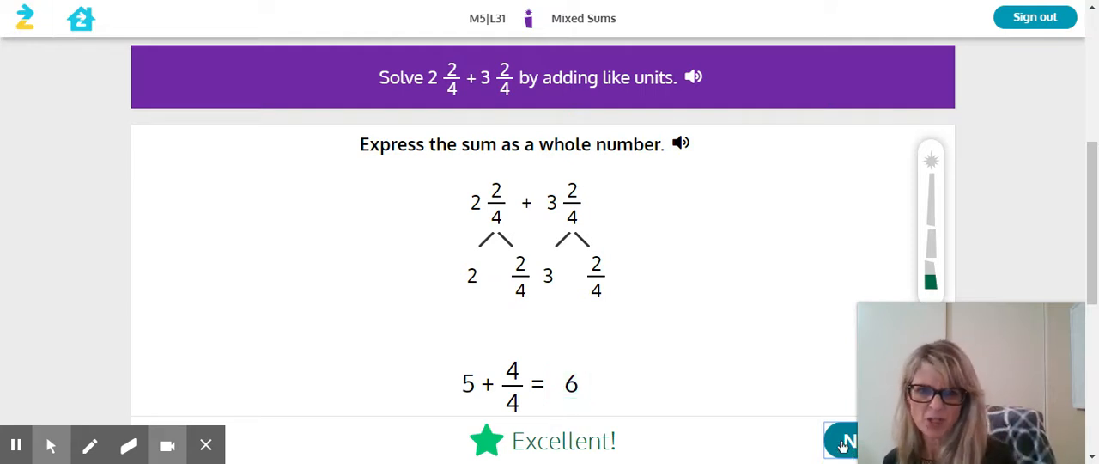
Answer 1 6/7 + 1 4/7 as 2 ones and 10/7, check it correct, and move on
click(842, 440)
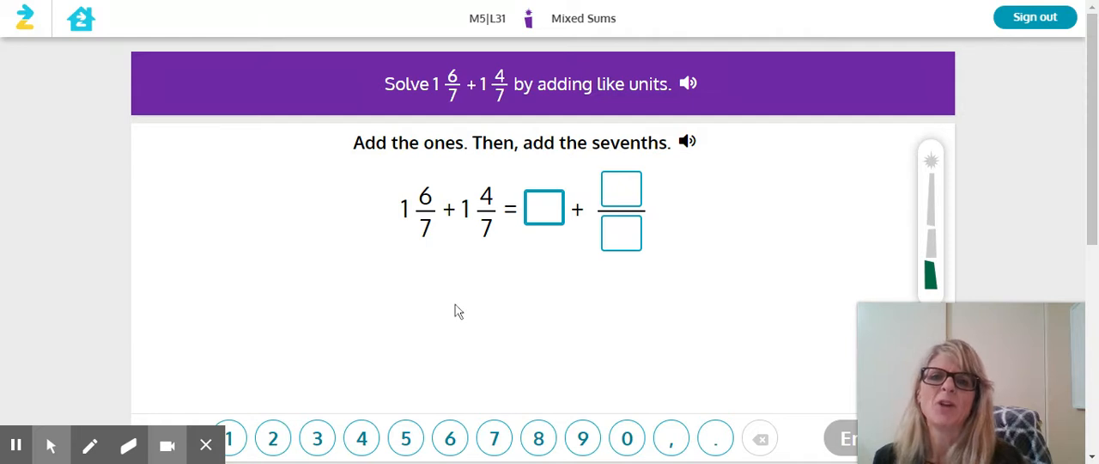
mouse_move(398, 303)
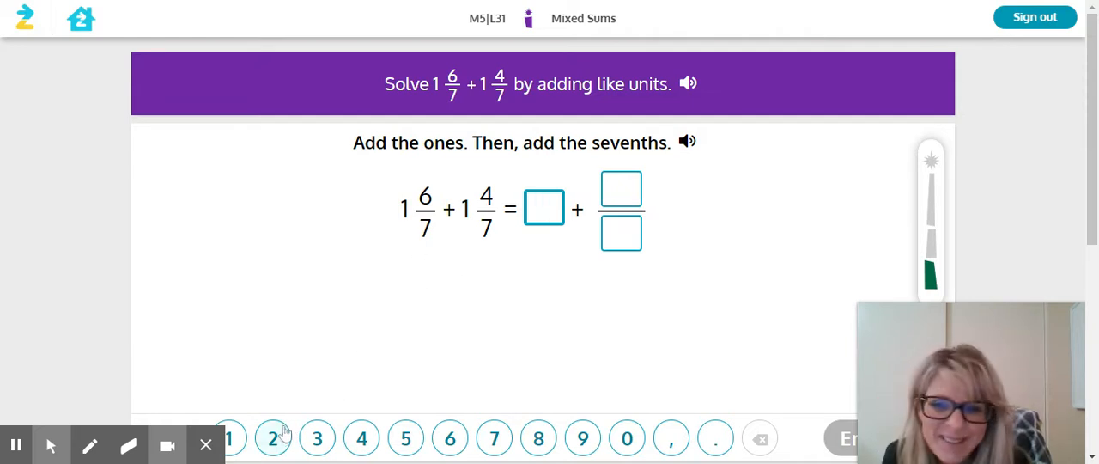
click(273, 438)
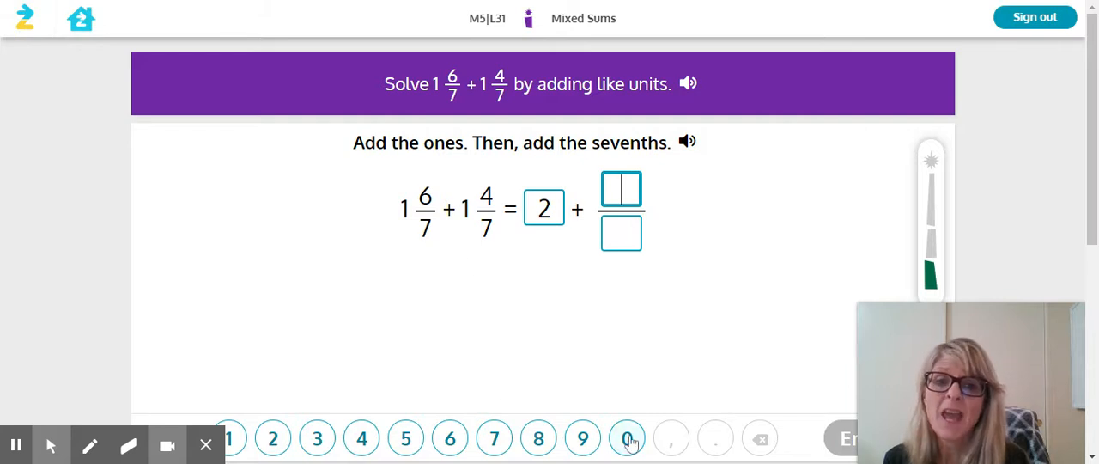
mouse_move(230, 437)
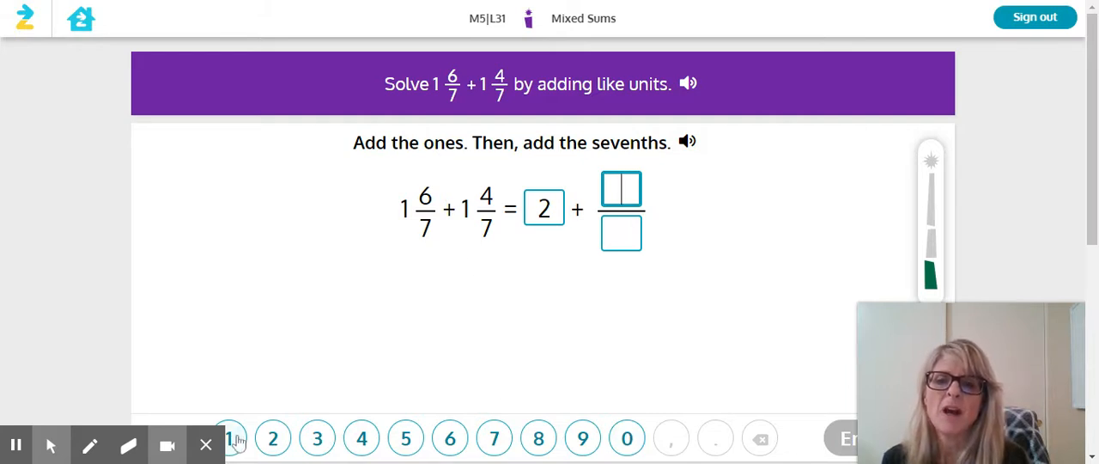
click(627, 439)
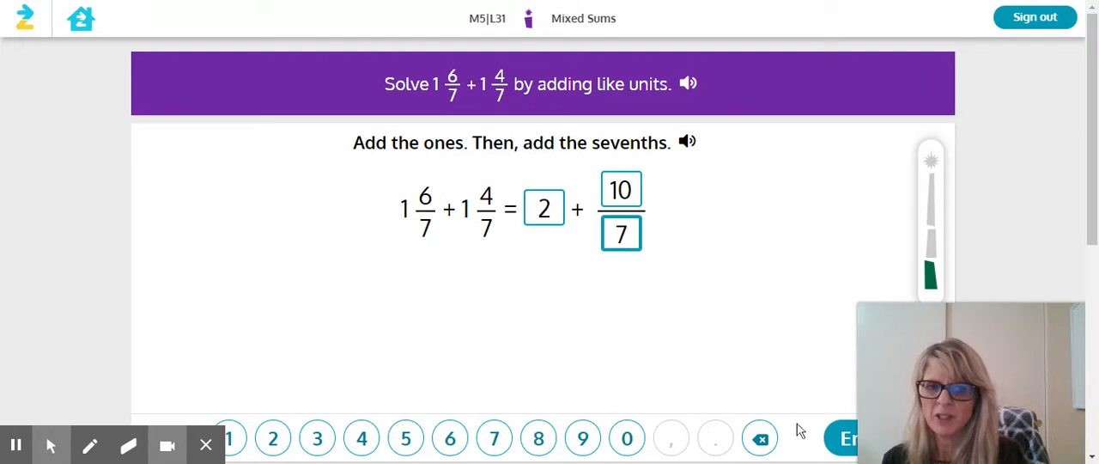
click(845, 438)
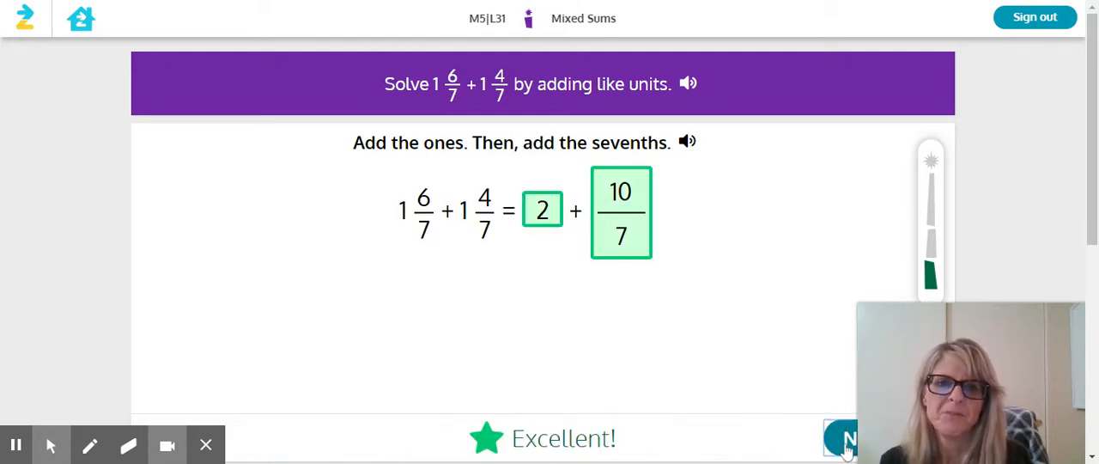
click(841, 437)
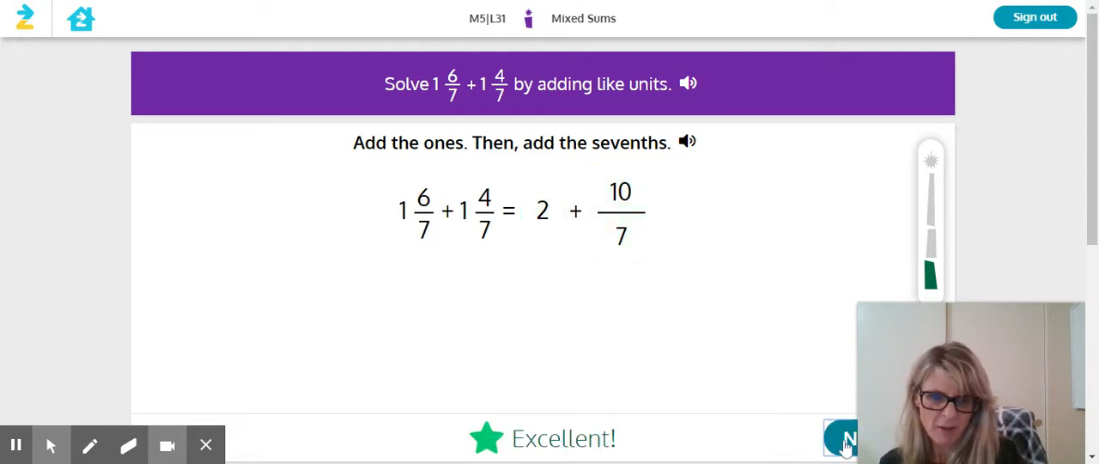
click(842, 438)
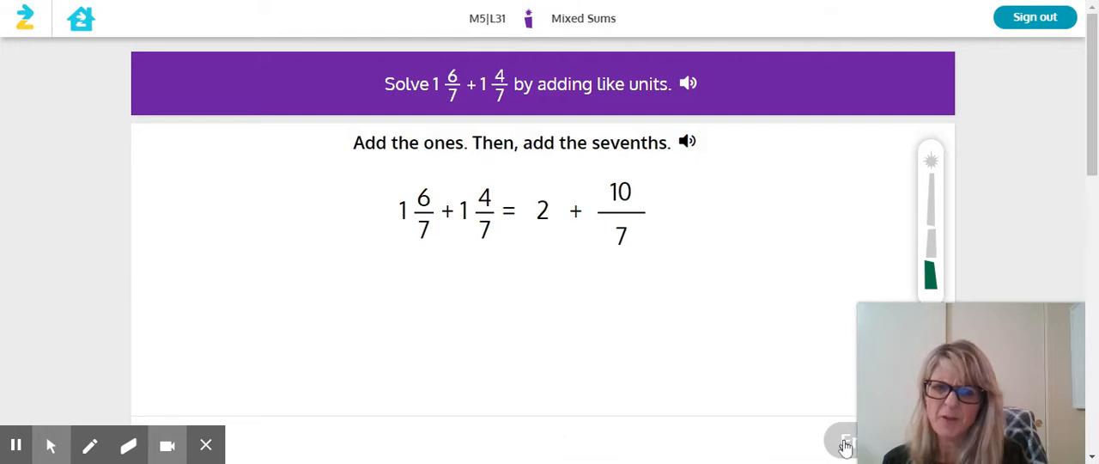
Decompose 10/7 with the 7/7 card and place 3 3/7 as the sum of 2 + 10/7
click(845, 443)
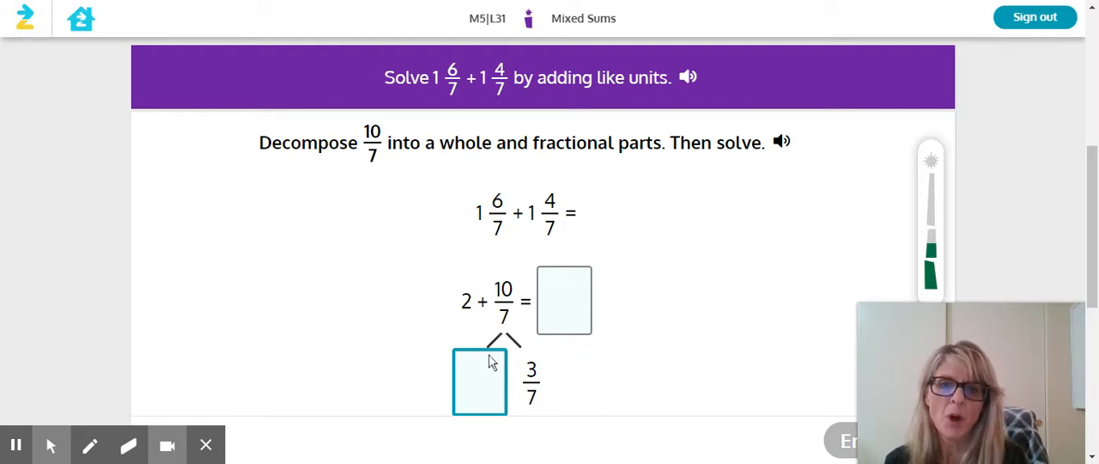
scroll(down, 3)
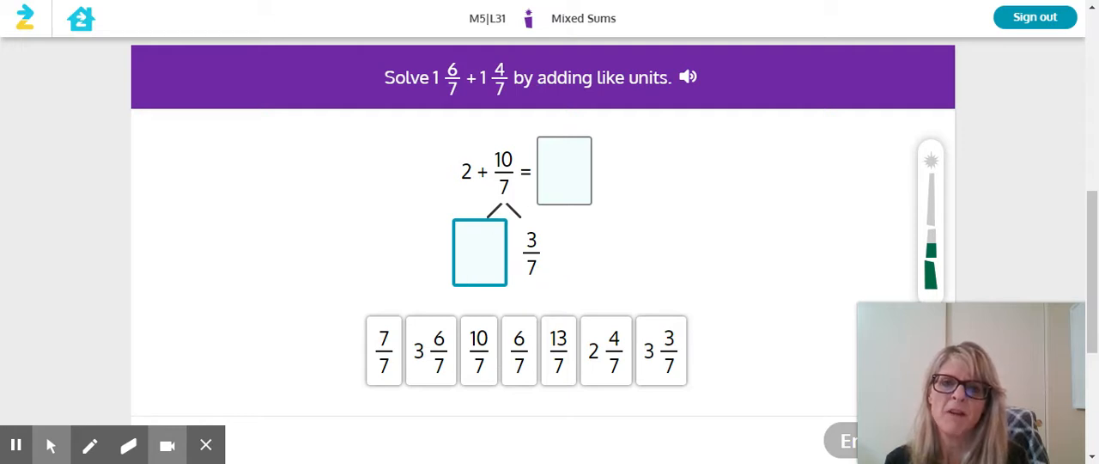
mouse_move(487, 221)
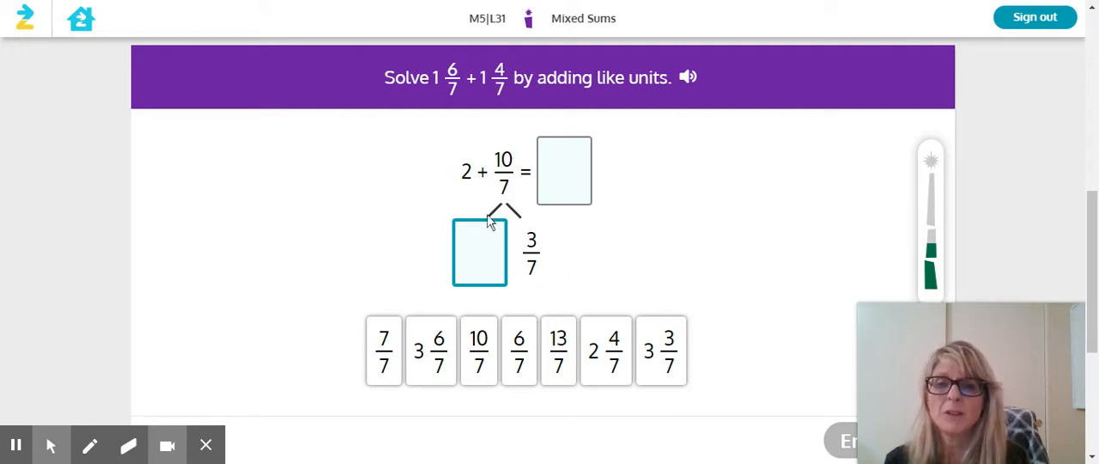
mouse_move(487, 275)
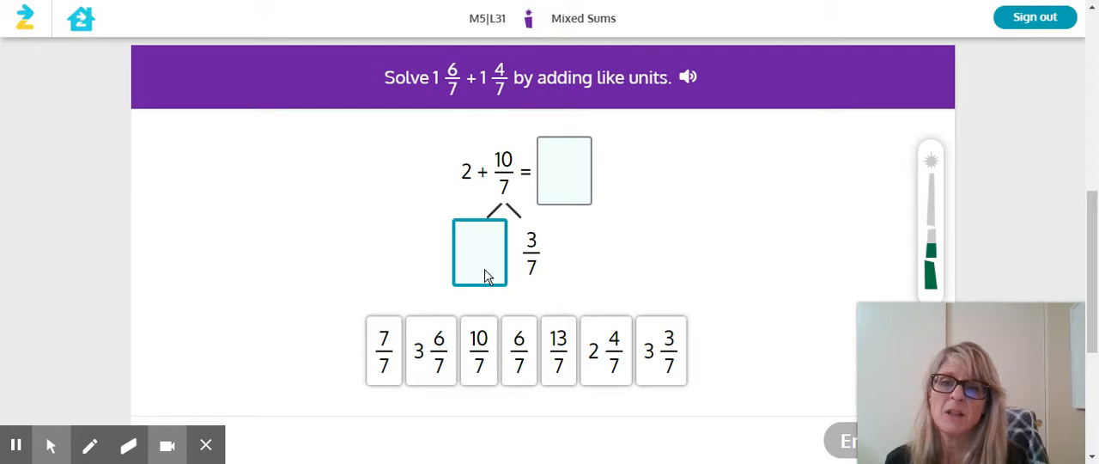
drag(385, 351, 479, 253)
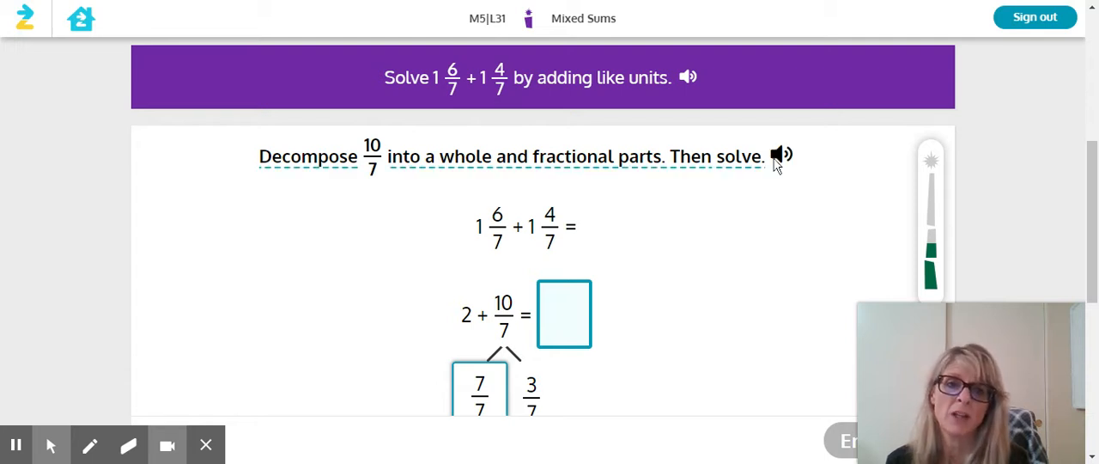
mouse_move(789, 175)
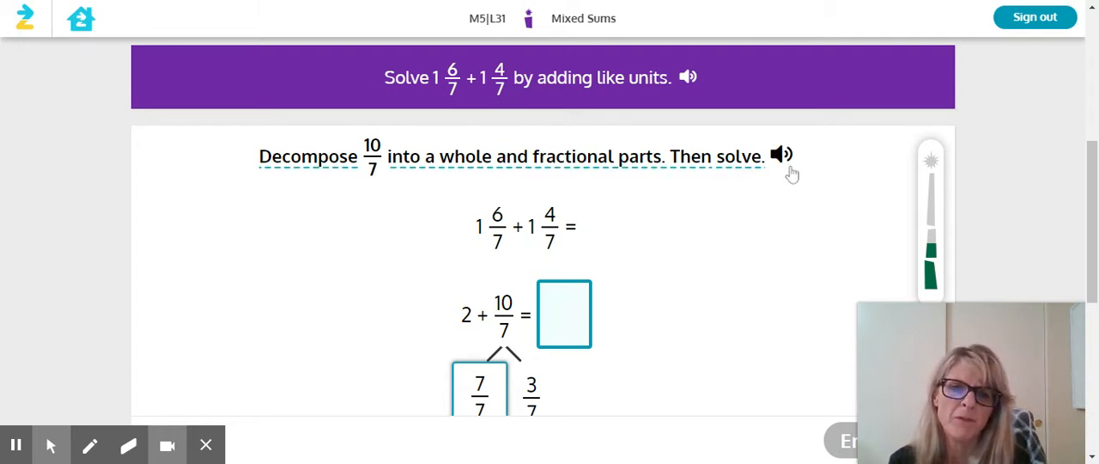
scroll(down, 3)
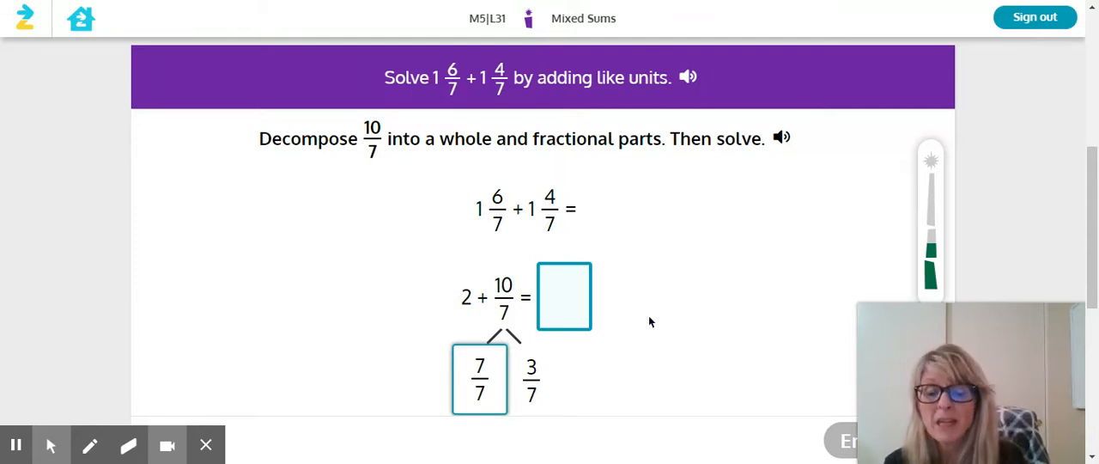
scroll(down, 3)
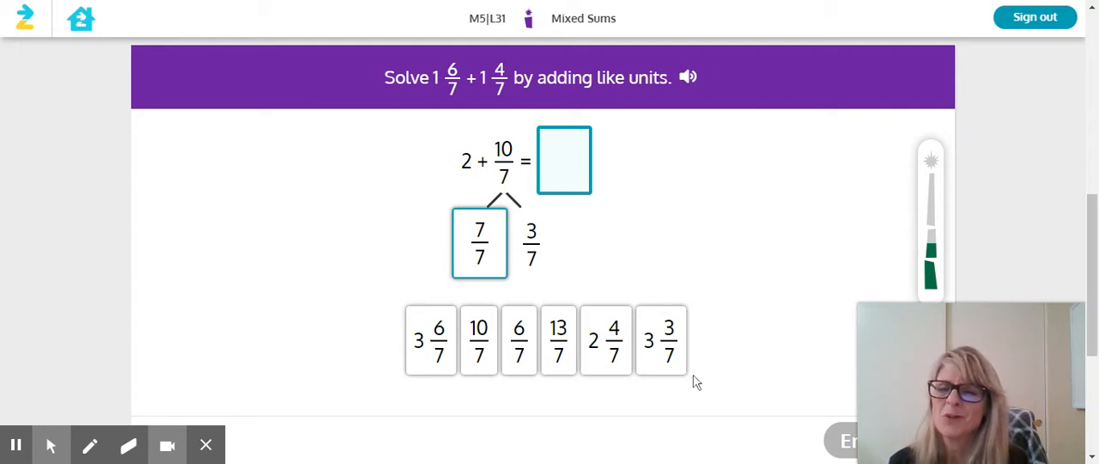
mouse_move(597, 446)
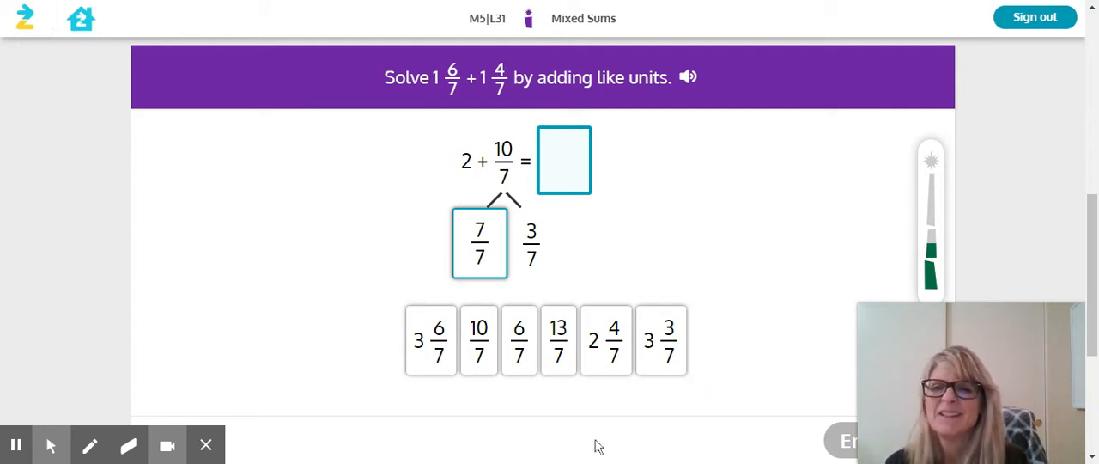
click(661, 340)
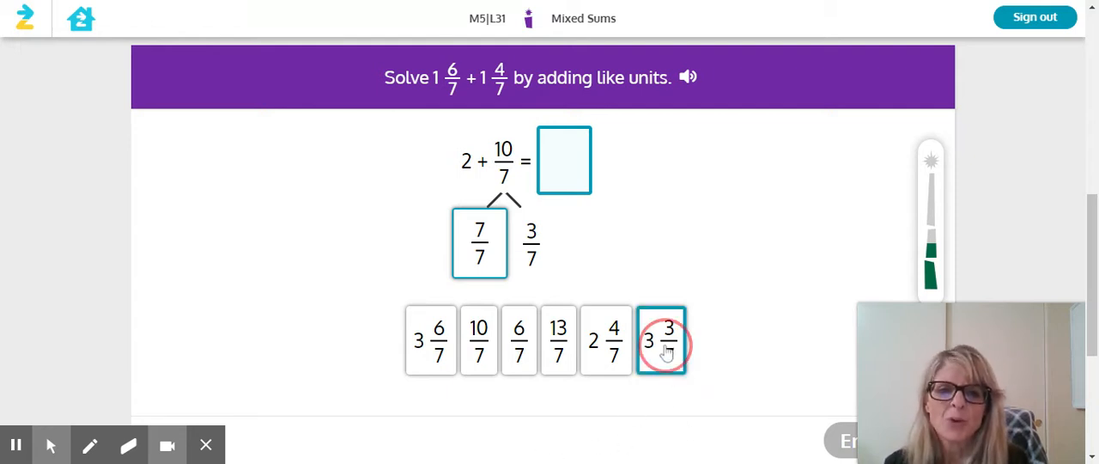
click(661, 340)
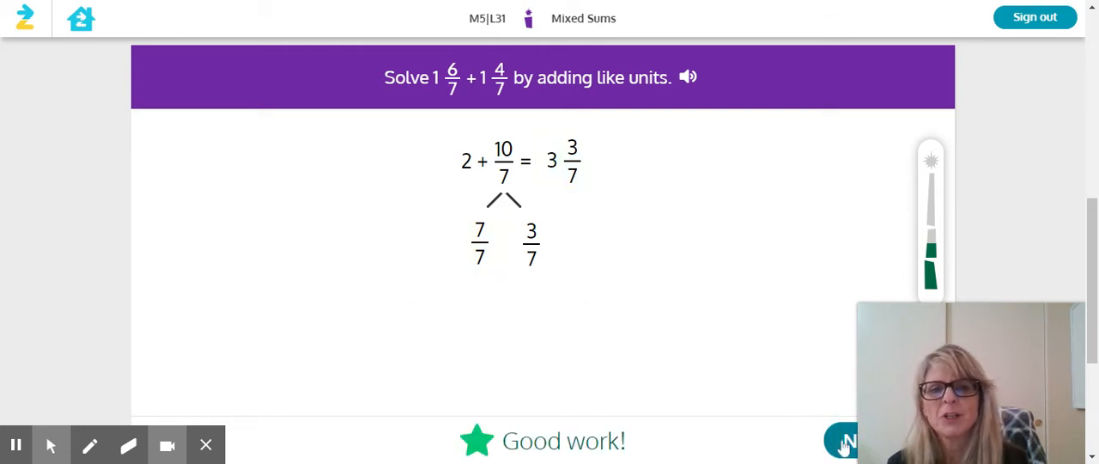
Advance to the solve-on-paper problem 3 5/7 + 1 3/7 with empty answer boxes
click(843, 439)
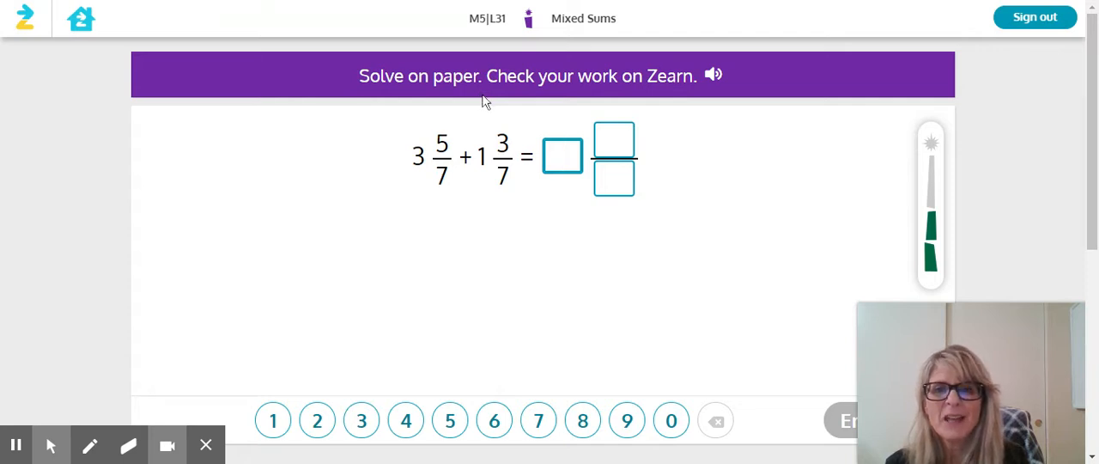
mouse_move(682, 371)
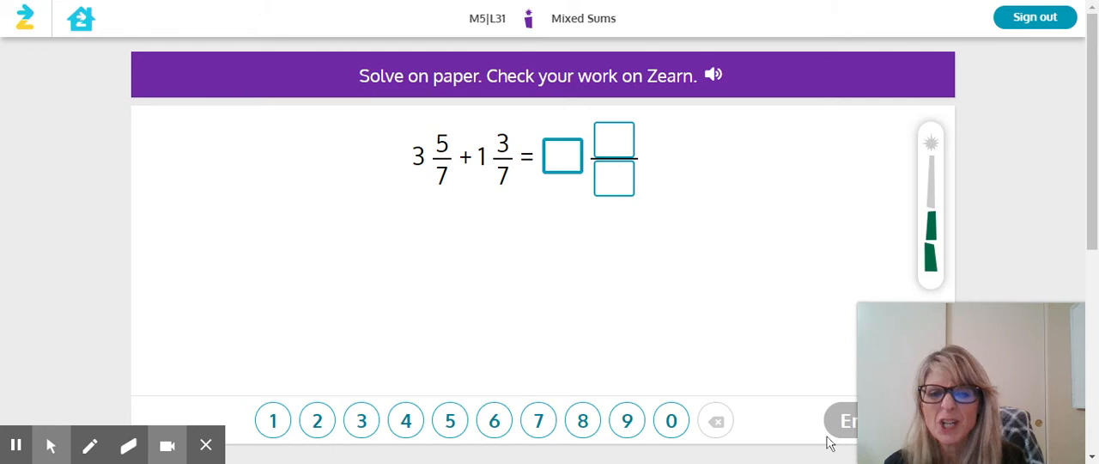
click(564, 157)
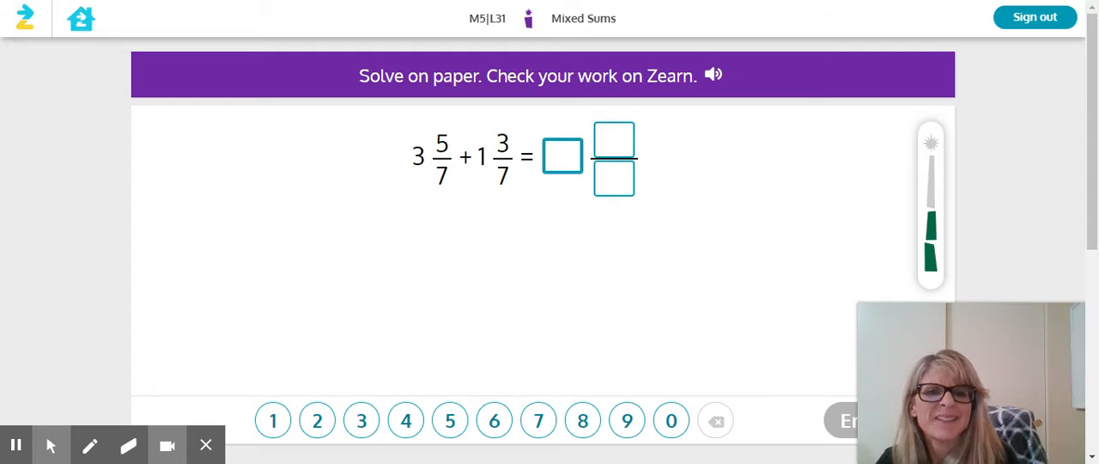
click(850, 197)
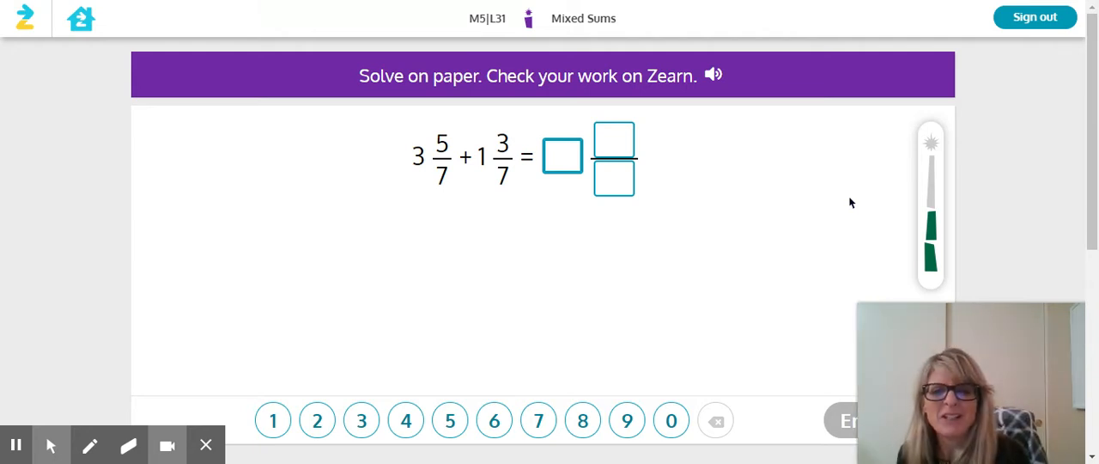
Enter 4 wholes and 8/7 as the sum of 3 5/7 + 1 3/7, removing the stray 8
click(405, 419)
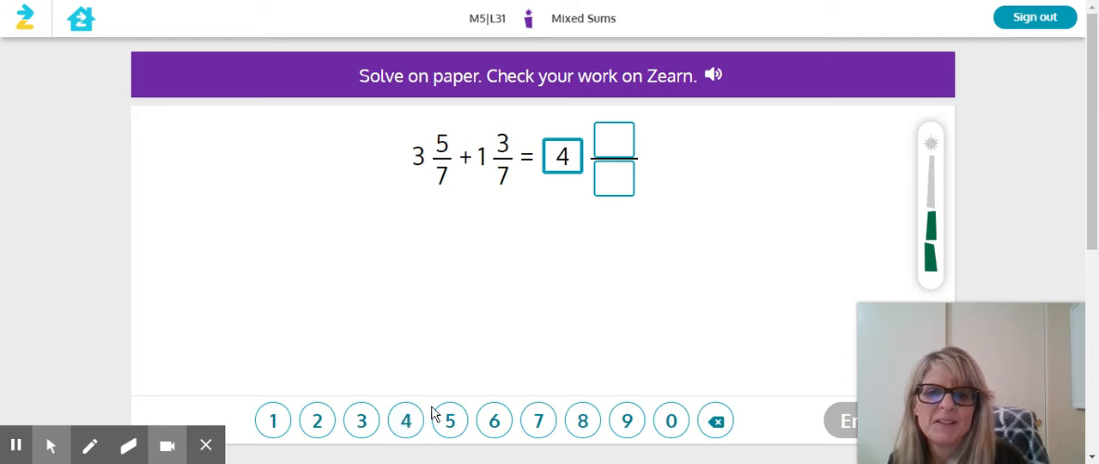
click(582, 419)
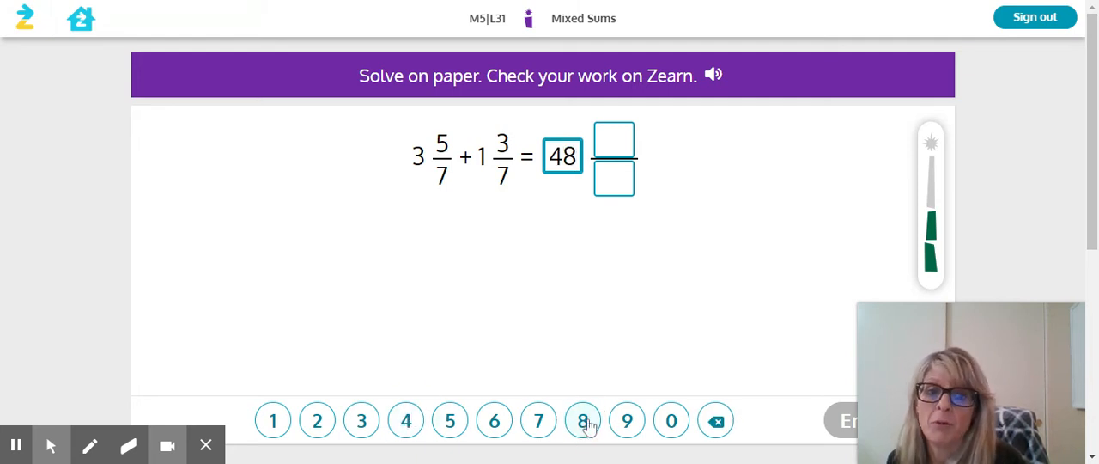
click(716, 419)
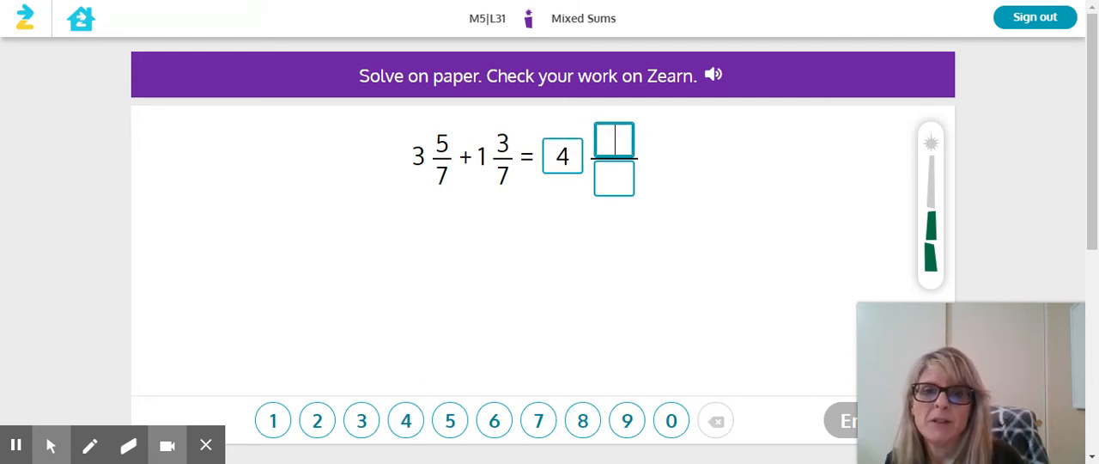
click(582, 418)
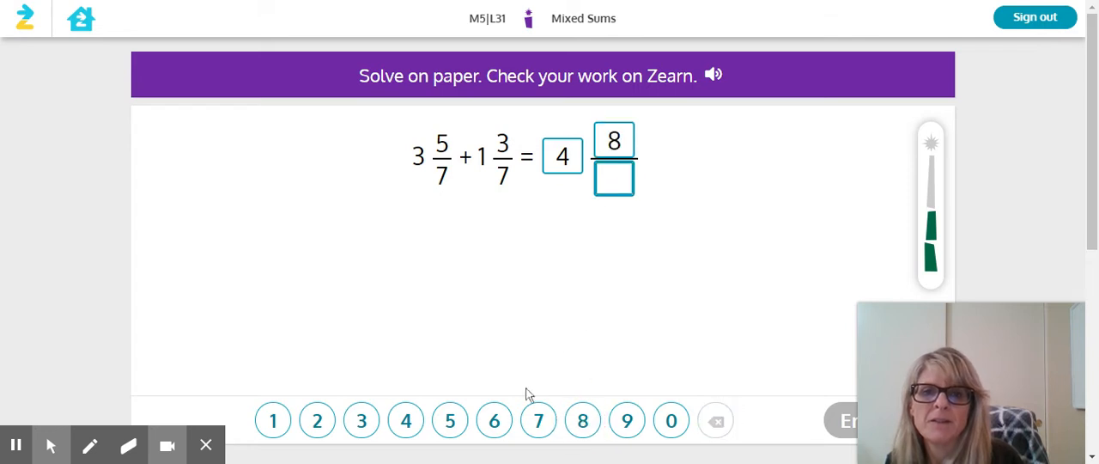
text(7)
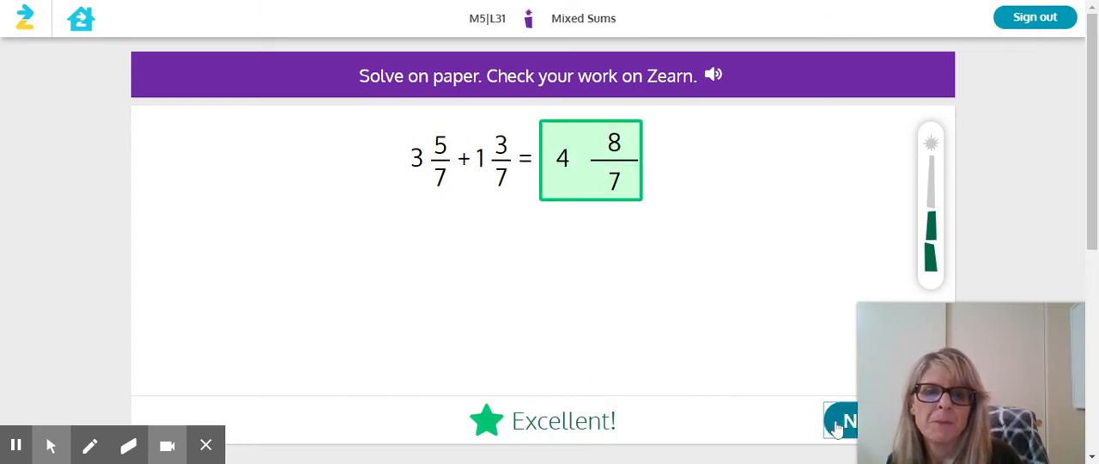
Finish the Mixed Sums lesson and reach the Zearned! screen
click(844, 419)
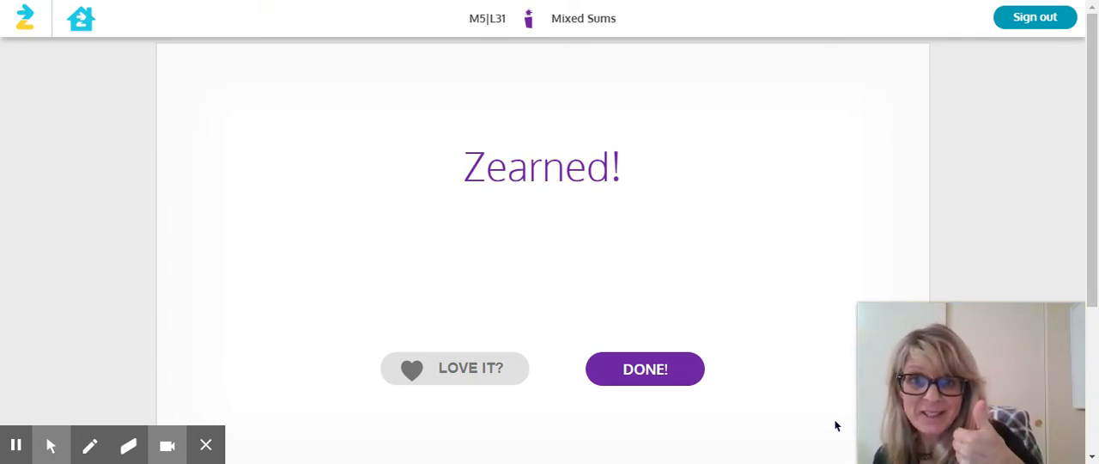
mouse_move(693, 393)
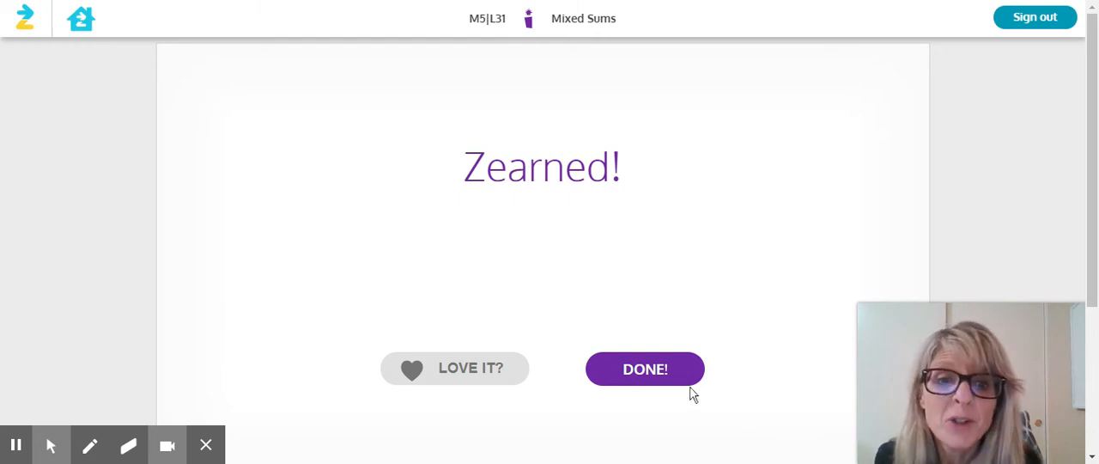